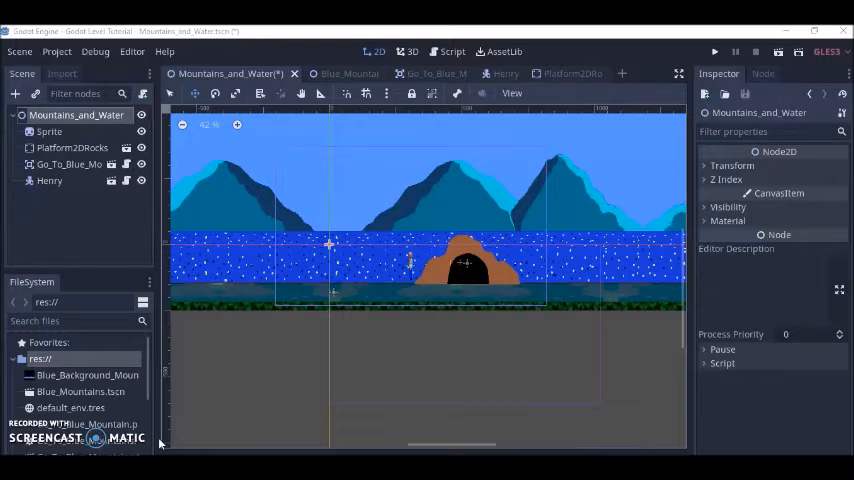
mouse_move(180, 425)
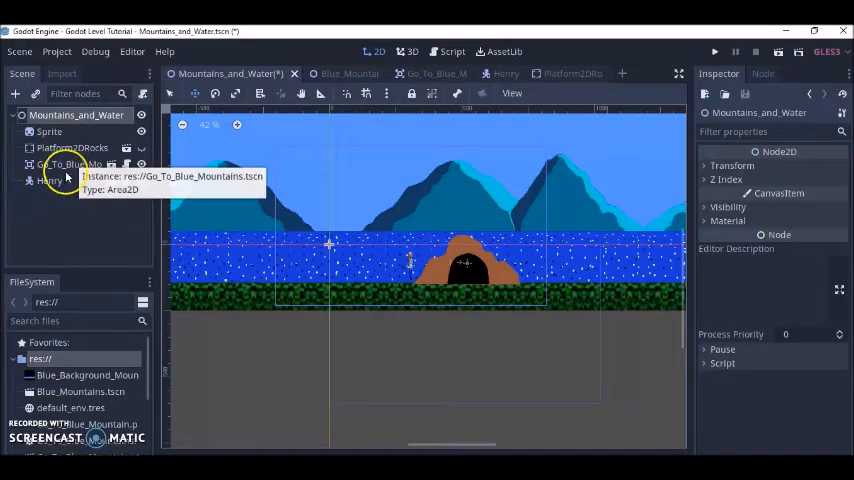
Delete Henry from Blue_Mountains, confirm, save, and return to the Mountains_and_Water scene
click(49, 181)
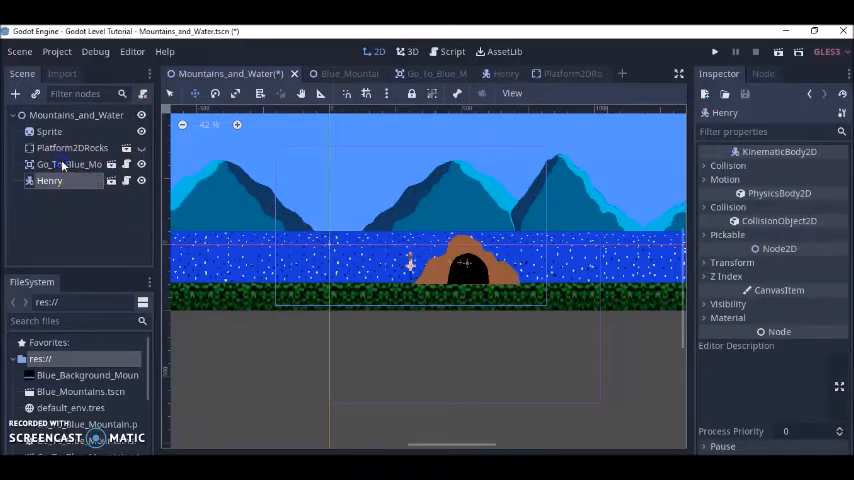
click(71, 164)
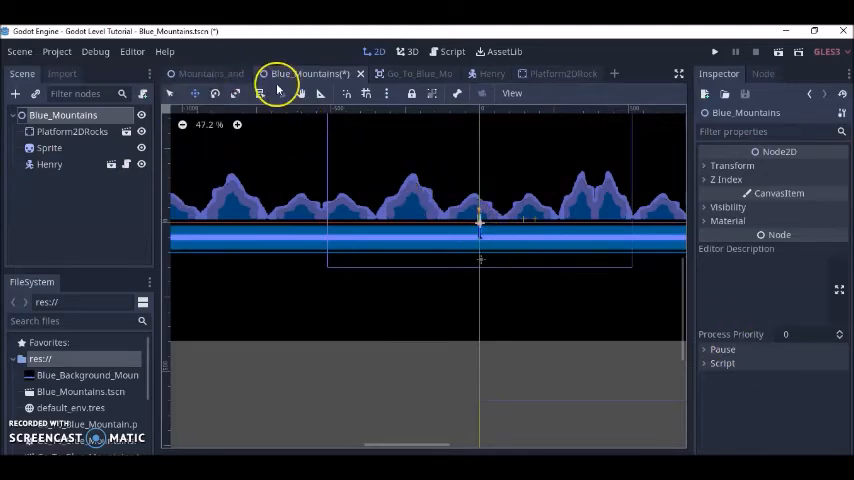
click(228, 73)
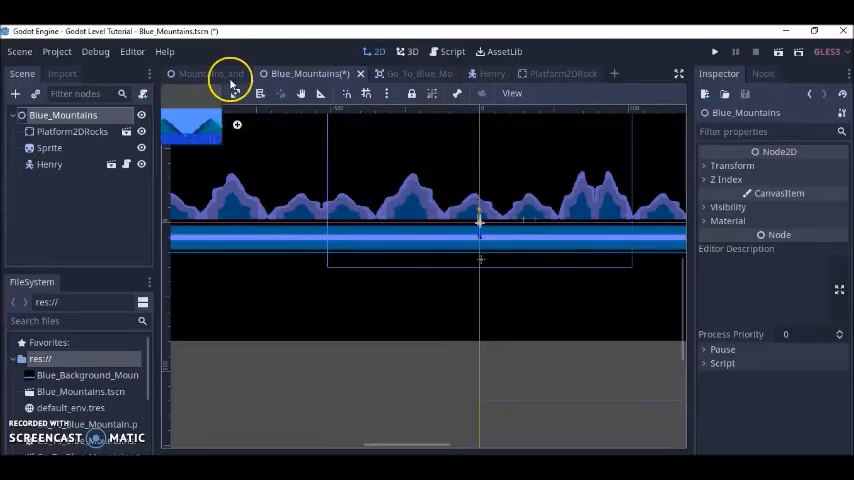
click(227, 73)
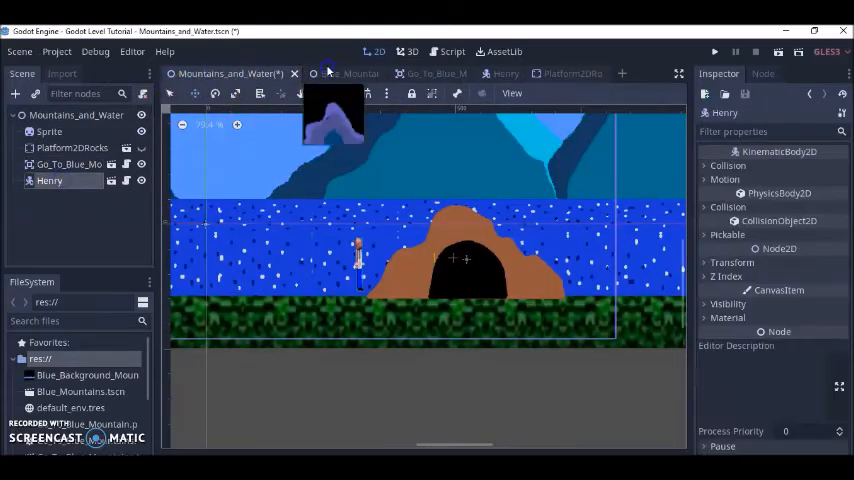
click(300, 73)
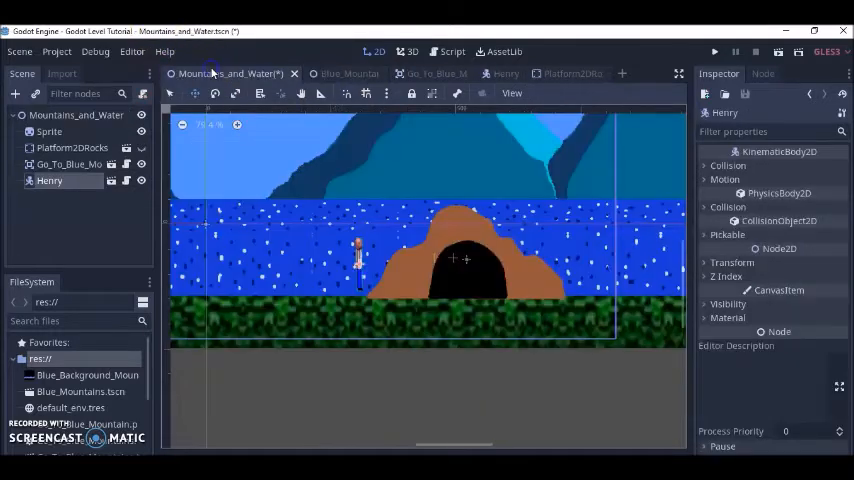
click(76, 114)
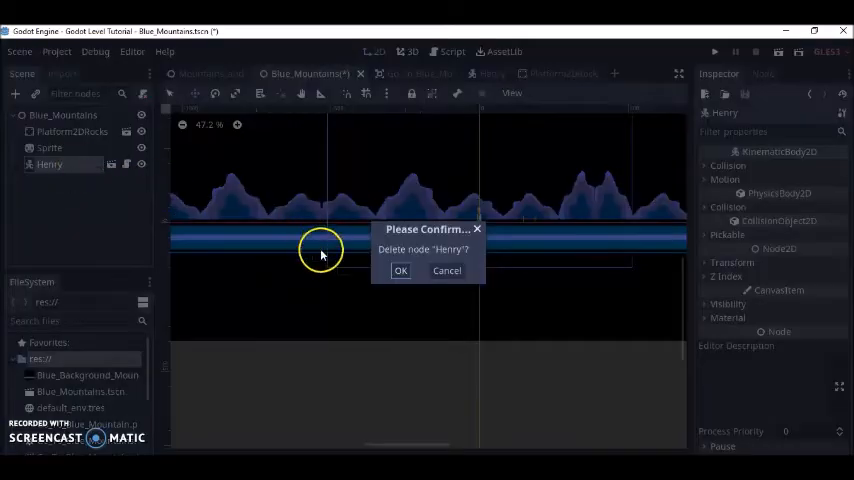
click(400, 270)
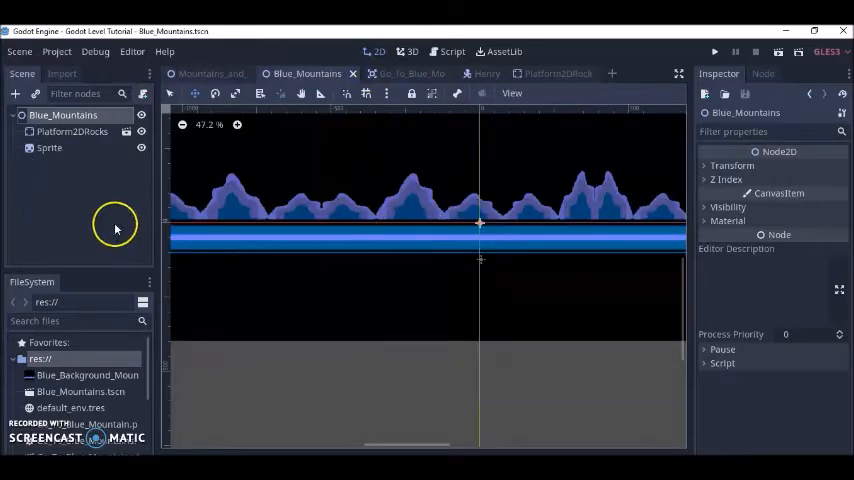
click(229, 73)
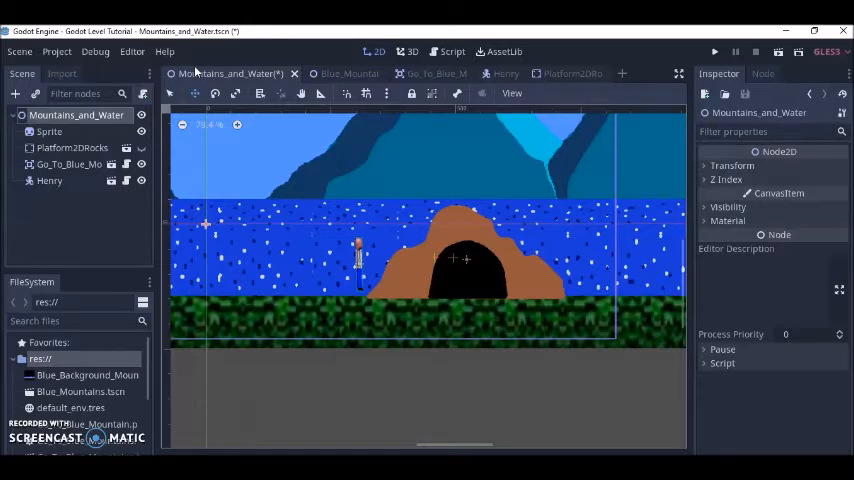
mouse_move(643, 207)
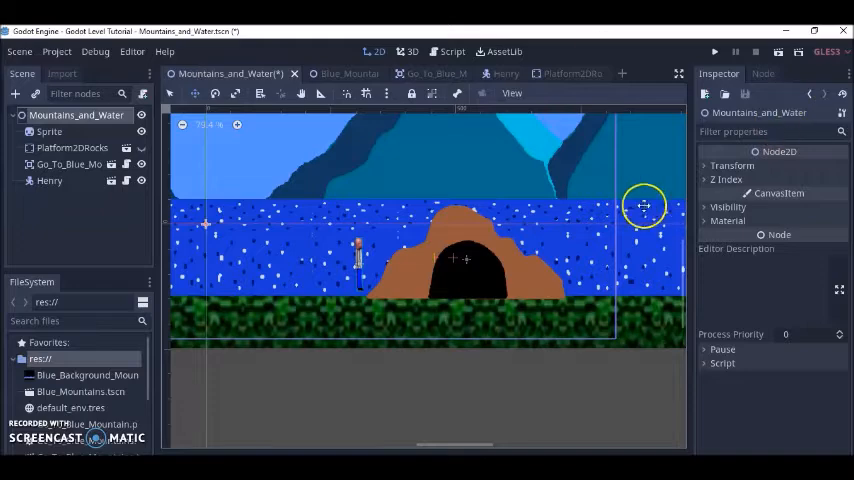
Instance Blue_Mountains.tscn as a child node in Mountains_and_Water
scroll(down, 3)
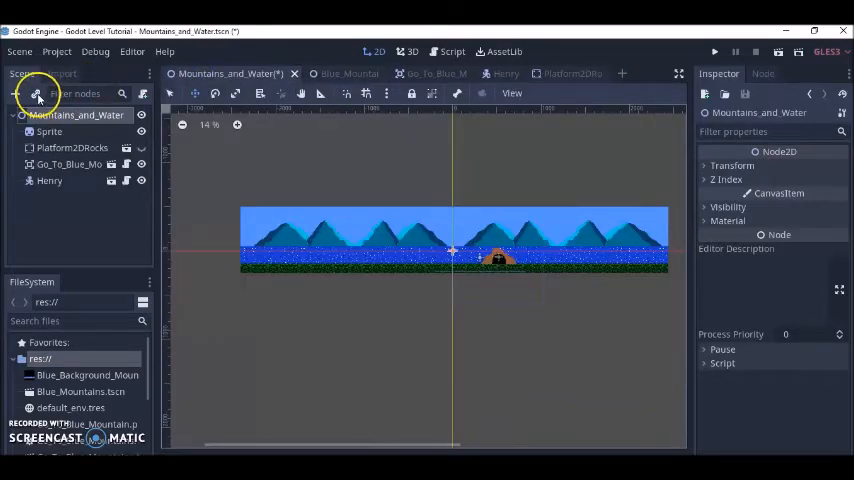
click(37, 96)
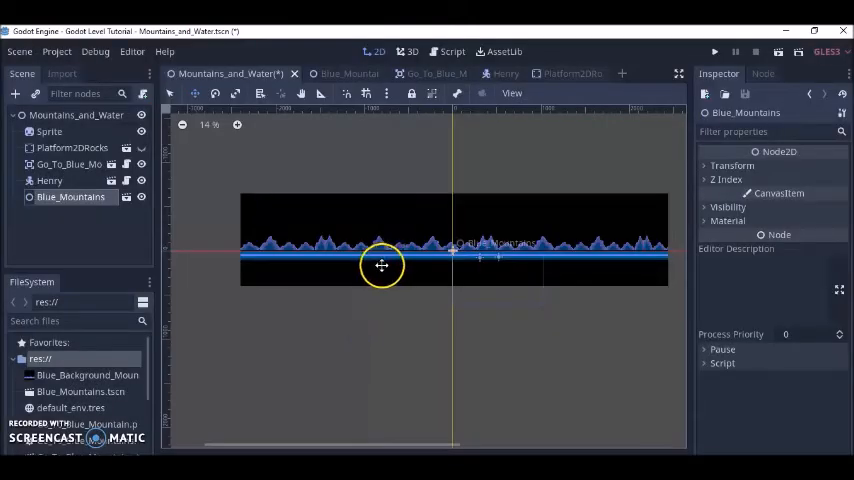
mouse_move(50, 197)
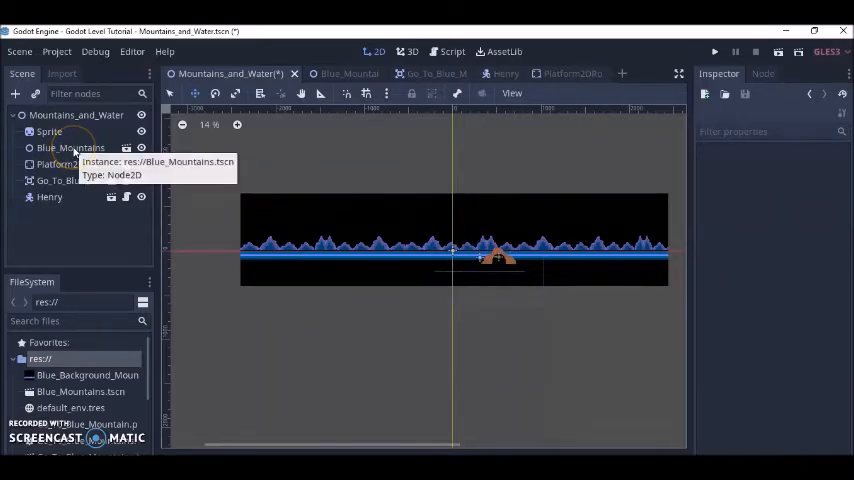
Reorder Blue_Mountains to sit directly after Sprite in the scene tree
click(70, 147)
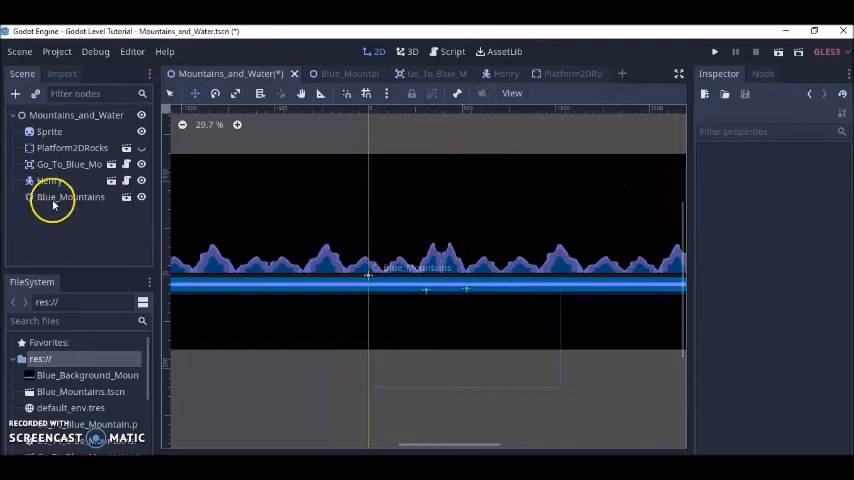
click(71, 196)
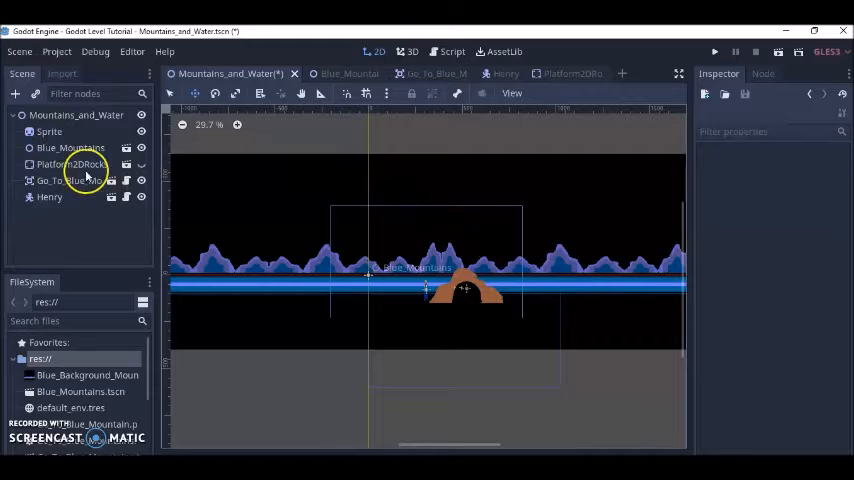
scroll(down, 3)
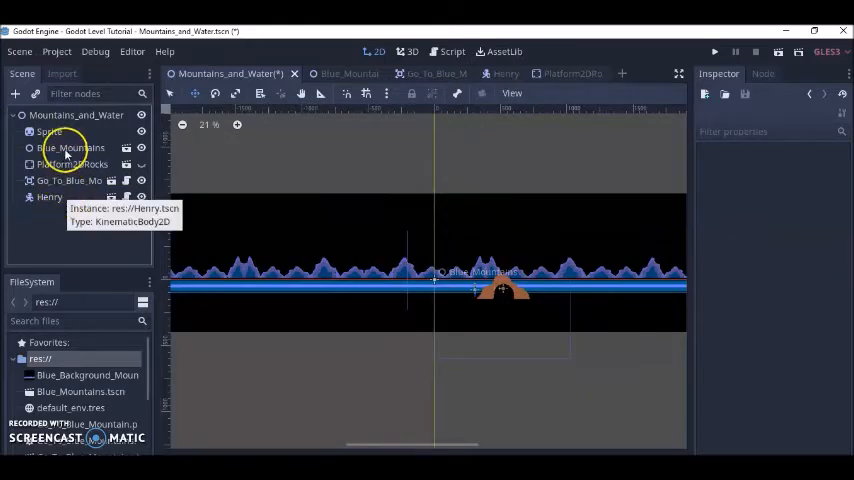
Position Blue_Mountains above the water landscape and run the game
click(71, 148)
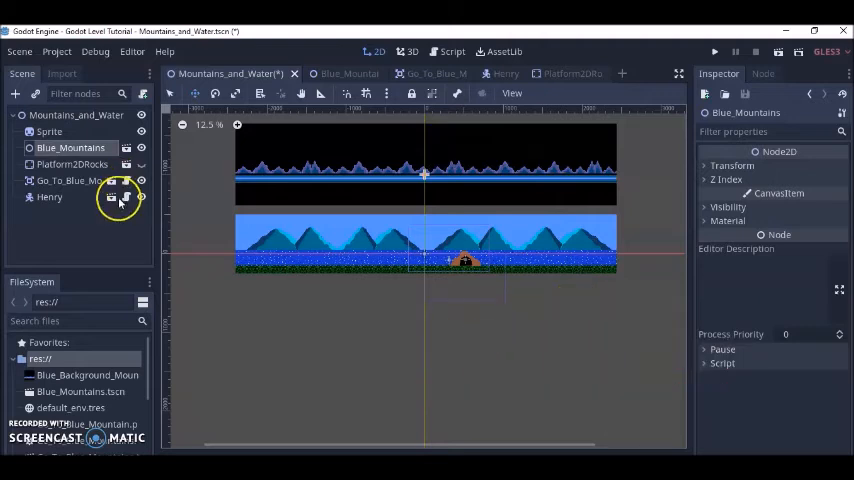
click(76, 115)
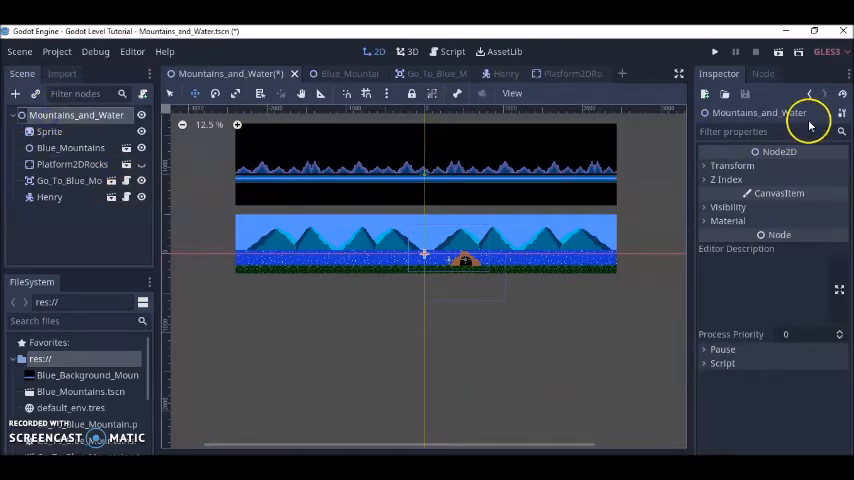
click(714, 51)
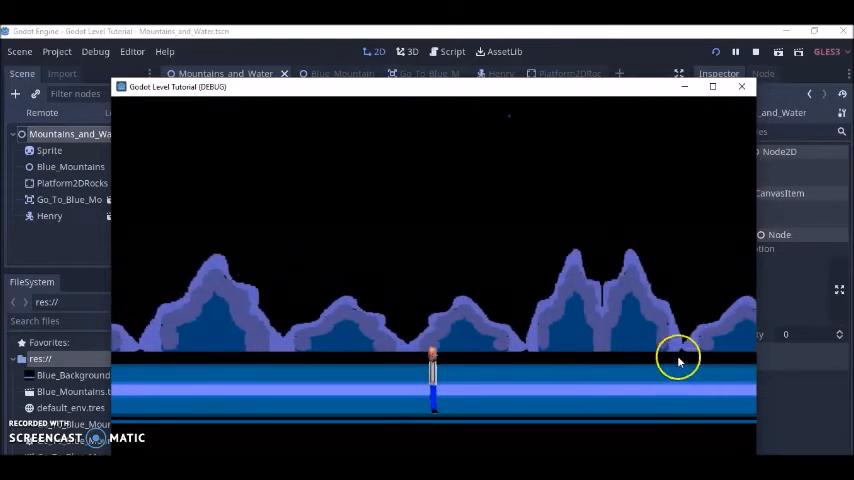
mouse_move(595, 378)
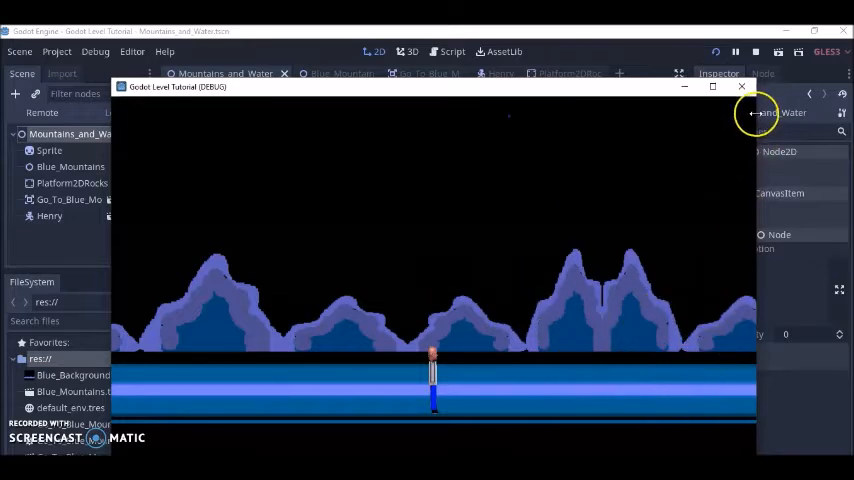
mouse_move(703, 197)
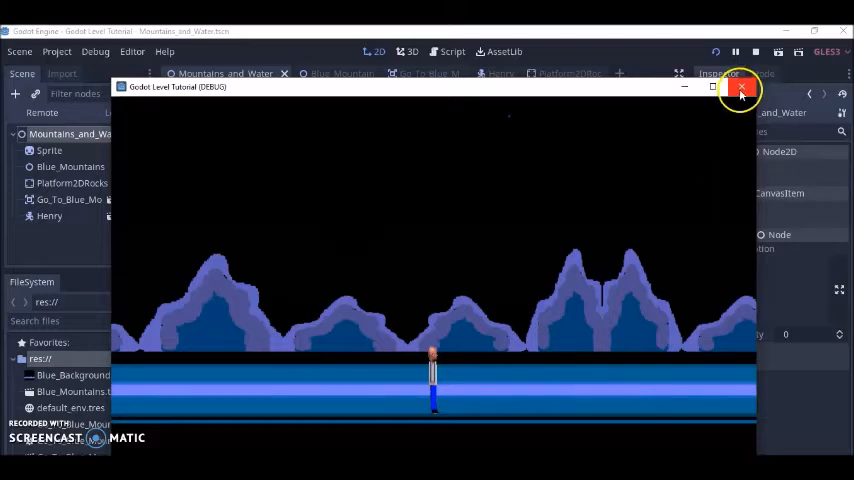
click(740, 87)
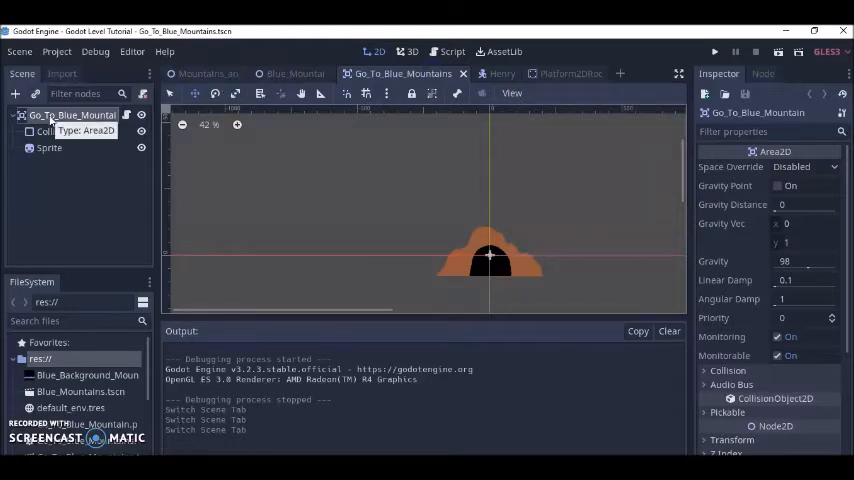
click(14, 93)
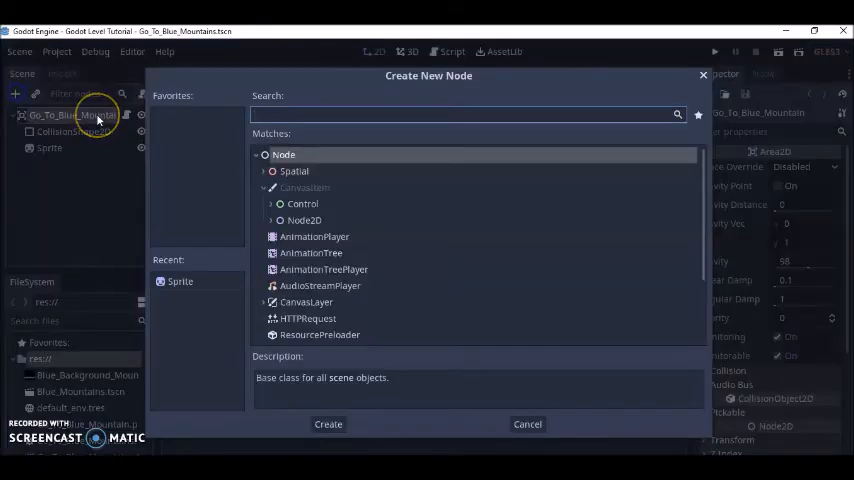
text(Coll)
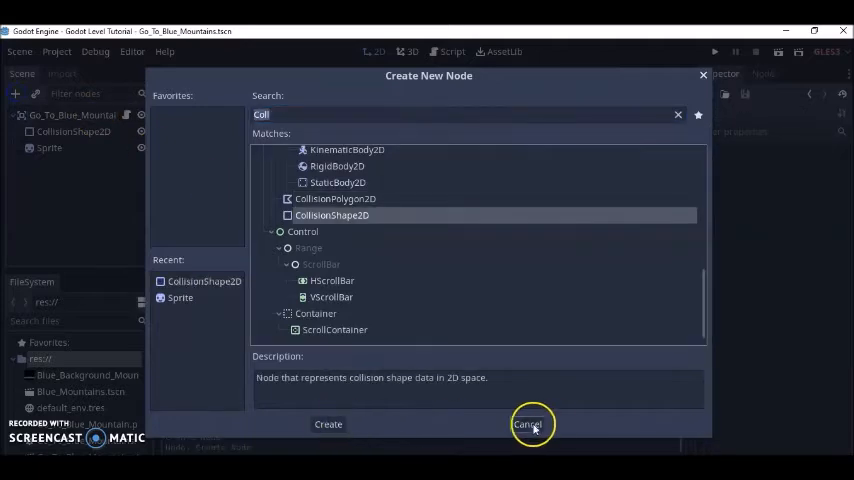
click(530, 424)
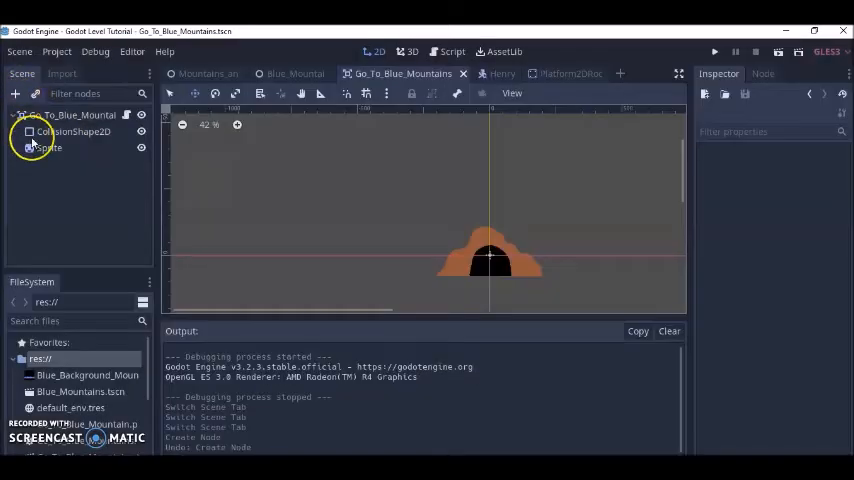
Save the cave artwork in Aseprite as Go_To_Blue_Mountain.png
click(48, 147)
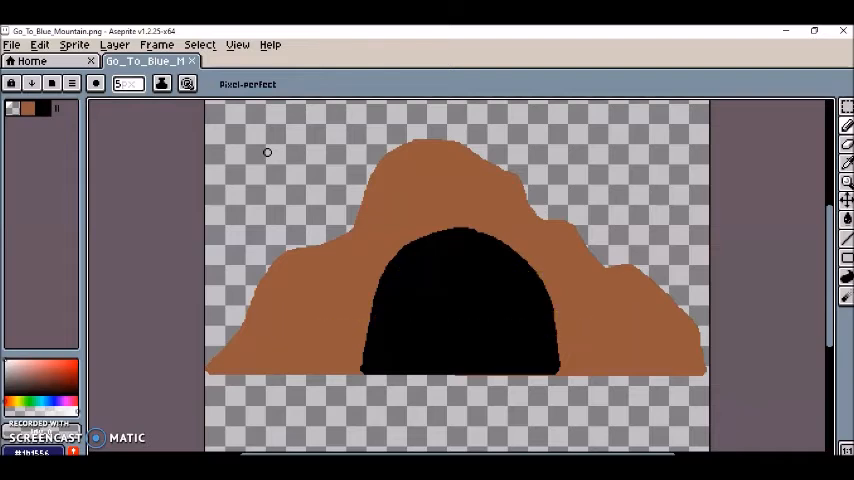
mouse_move(225, 435)
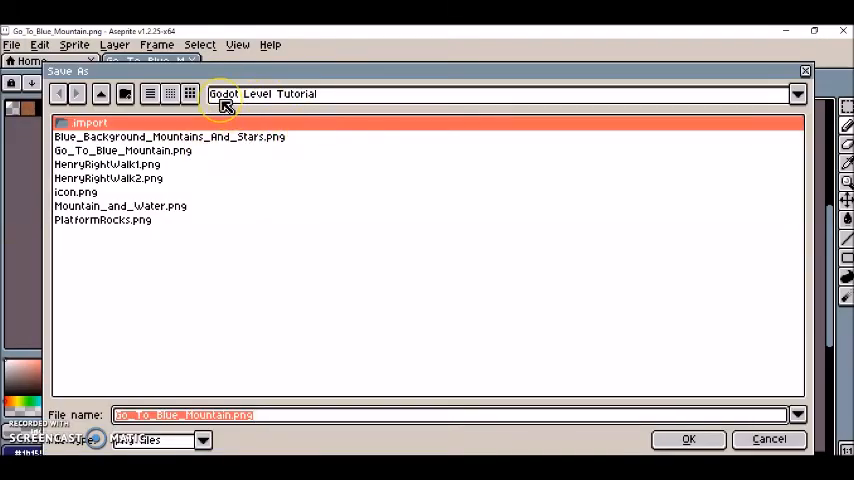
mouse_move(297, 109)
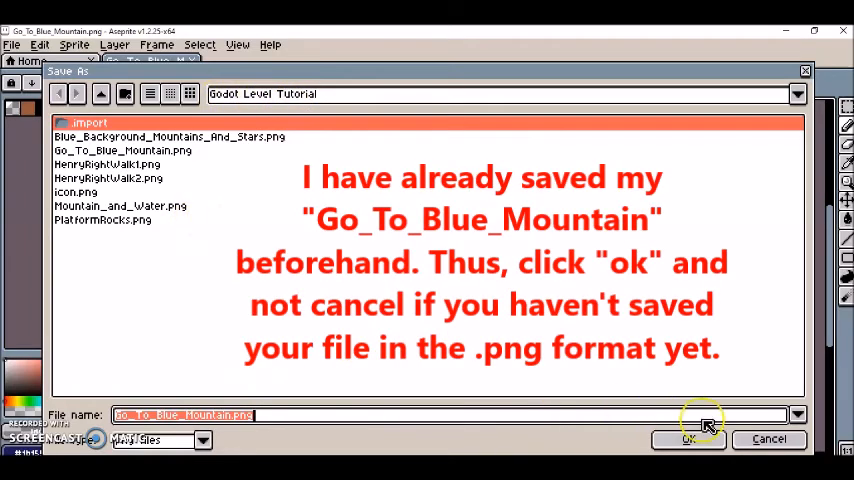
click(688, 439)
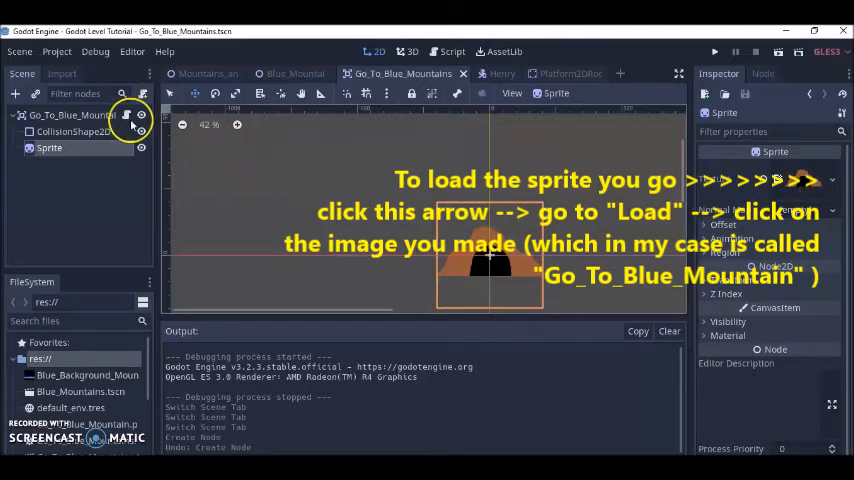
Attach a new script to the Go_To_Blue_Mountain cave area node
right_click(70, 115)
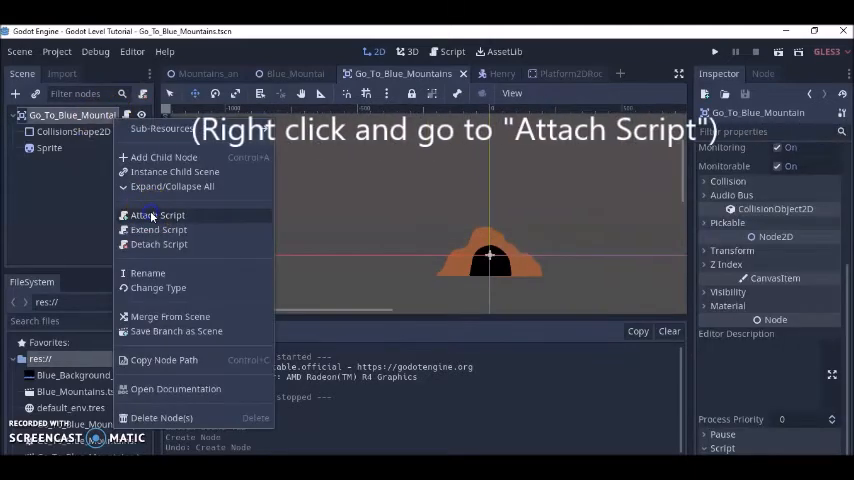
click(157, 215)
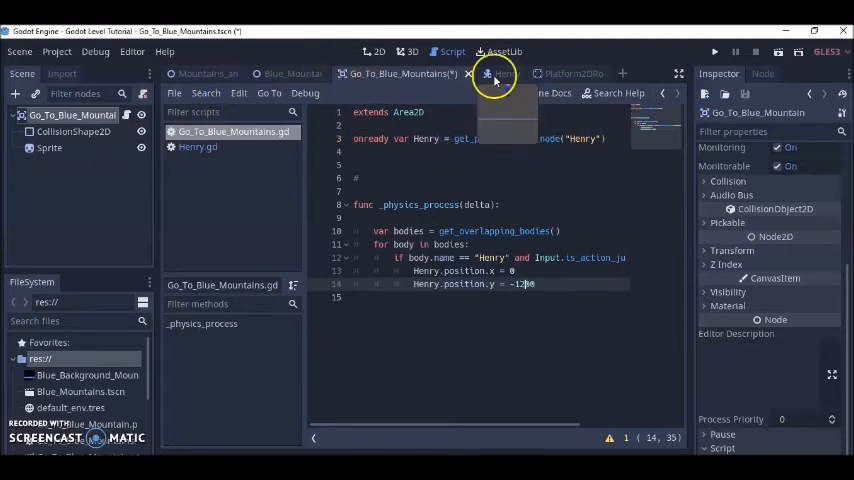
Review the script's full Henry and ui_accept condition, then open Project Settings
click(494, 73)
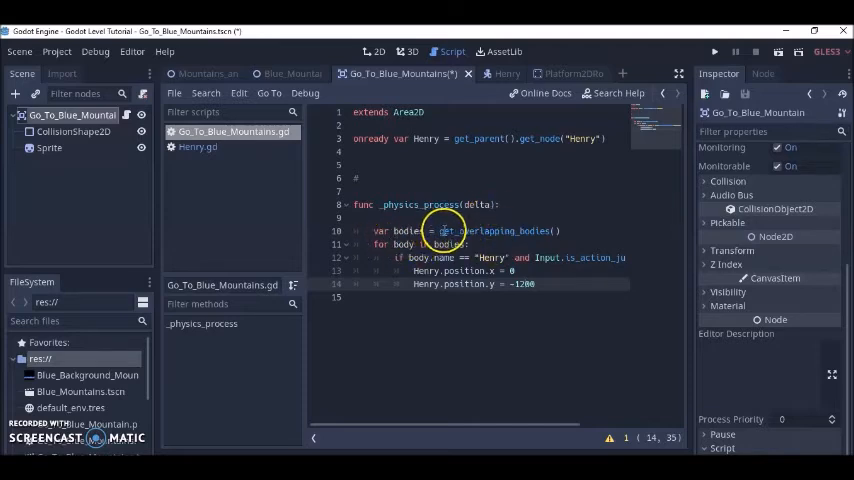
mouse_move(562, 238)
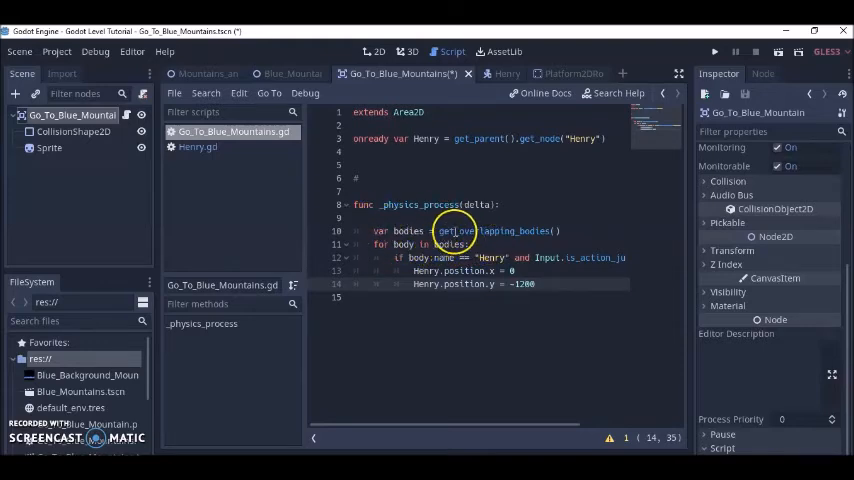
mouse_move(497, 401)
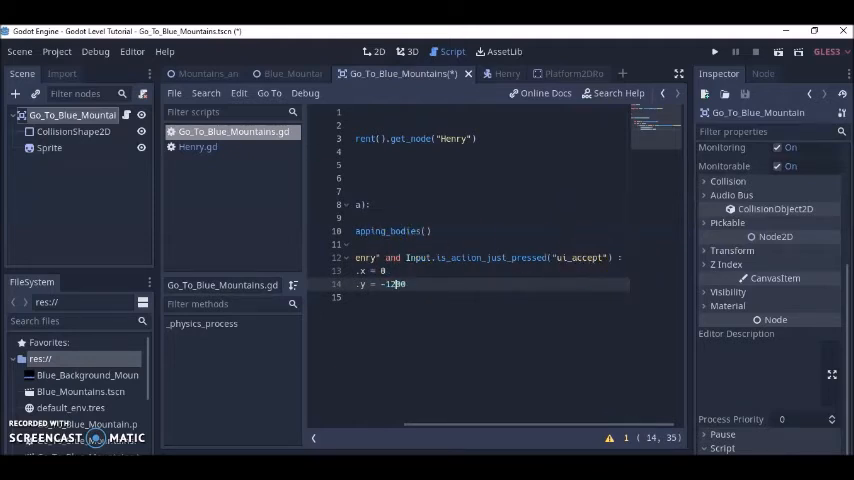
click(57, 51)
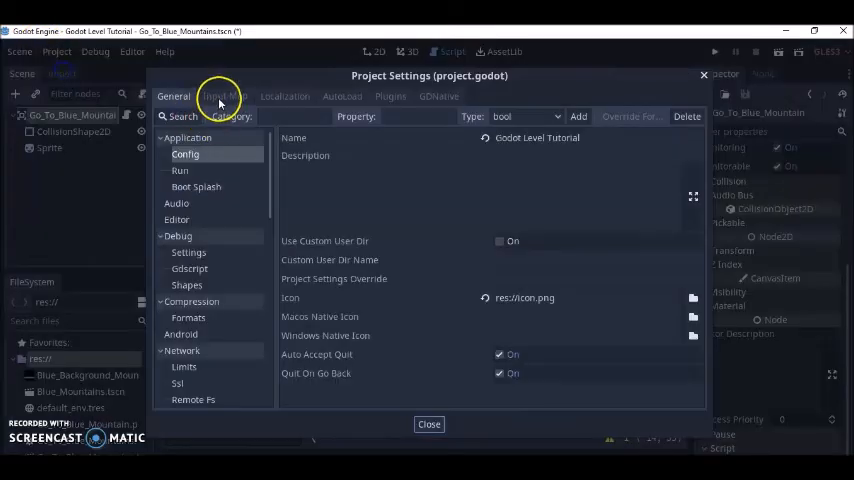
Show the Input Map listing the ui_accept action and its bindings
click(224, 96)
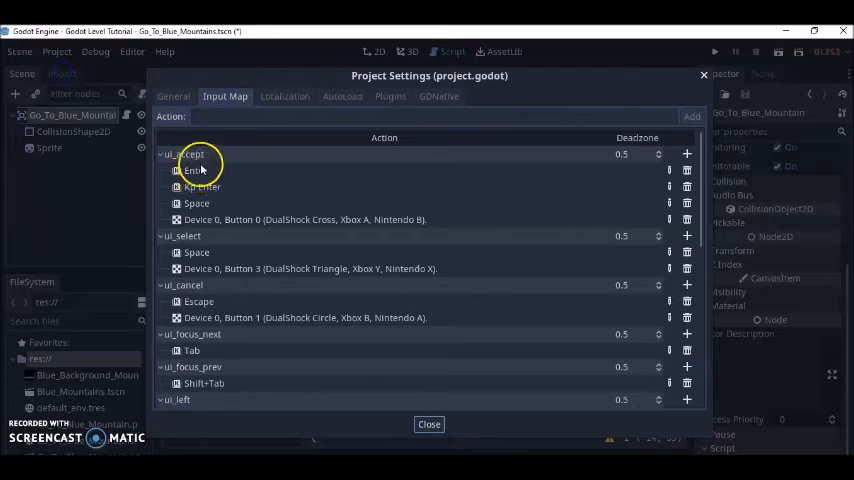
mouse_move(545, 88)
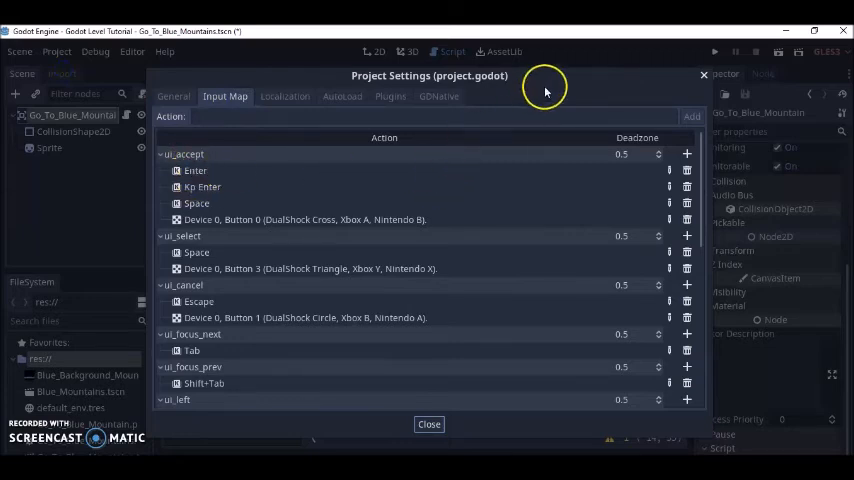
mouse_move(510, 103)
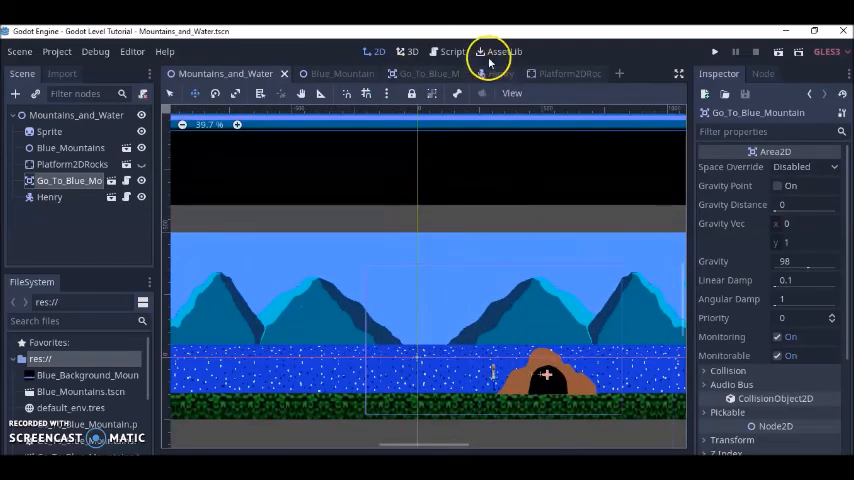
click(453, 51)
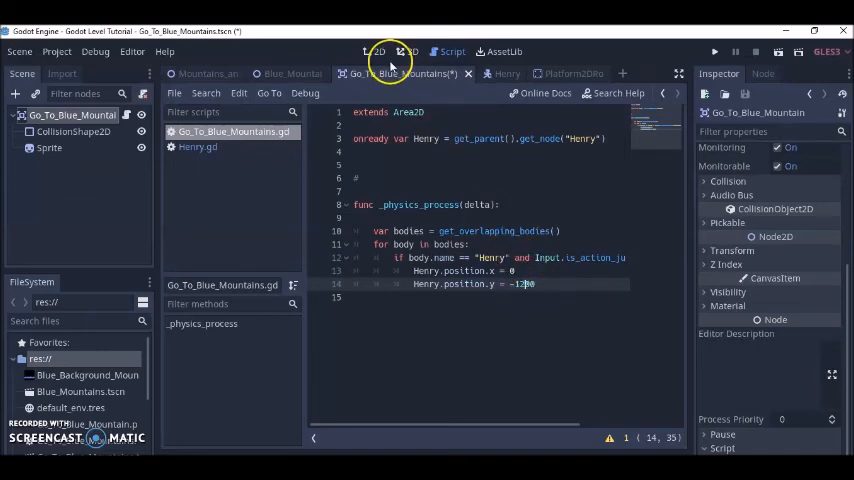
click(375, 51)
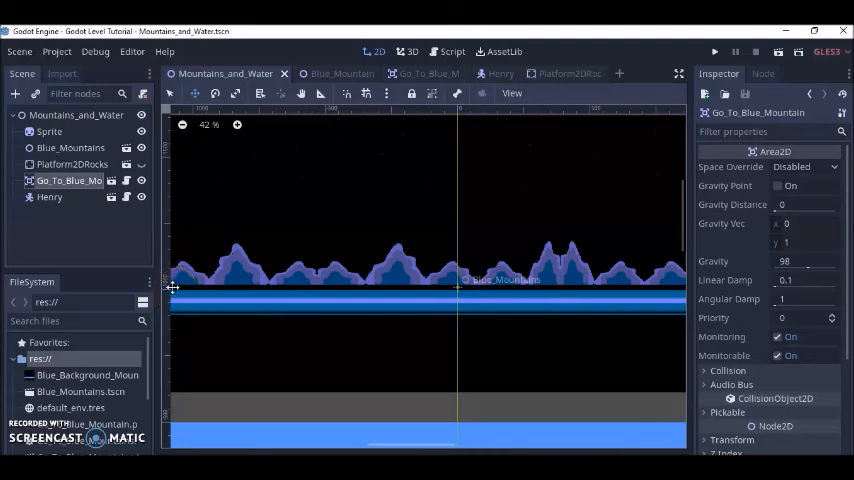
mouse_move(175, 283)
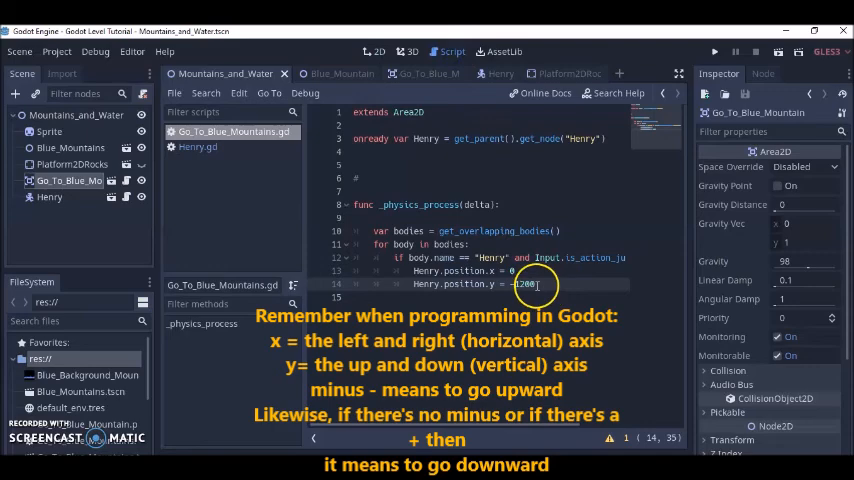
click(376, 51)
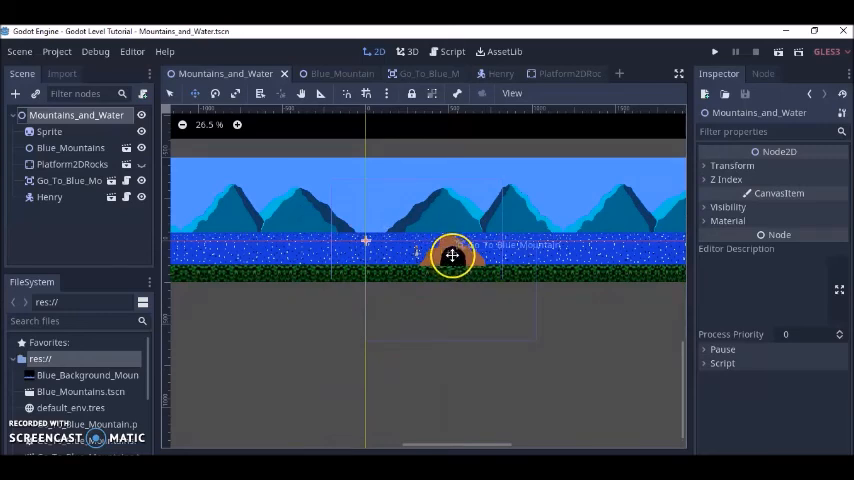
Bring Blue_Mountains into view above the water scene and run the game
drag(452, 256, 430, 200)
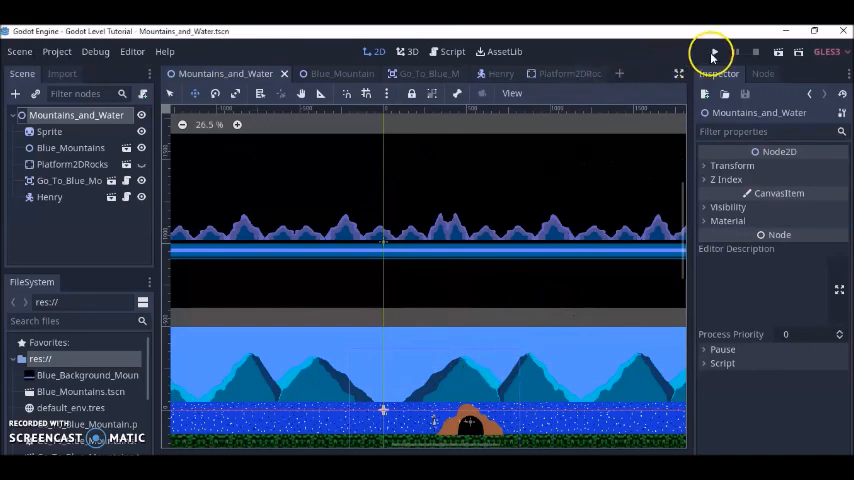
click(713, 52)
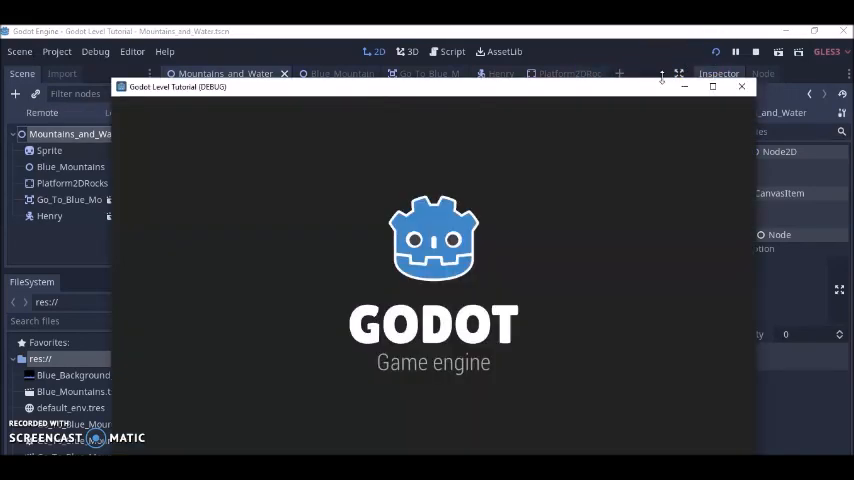